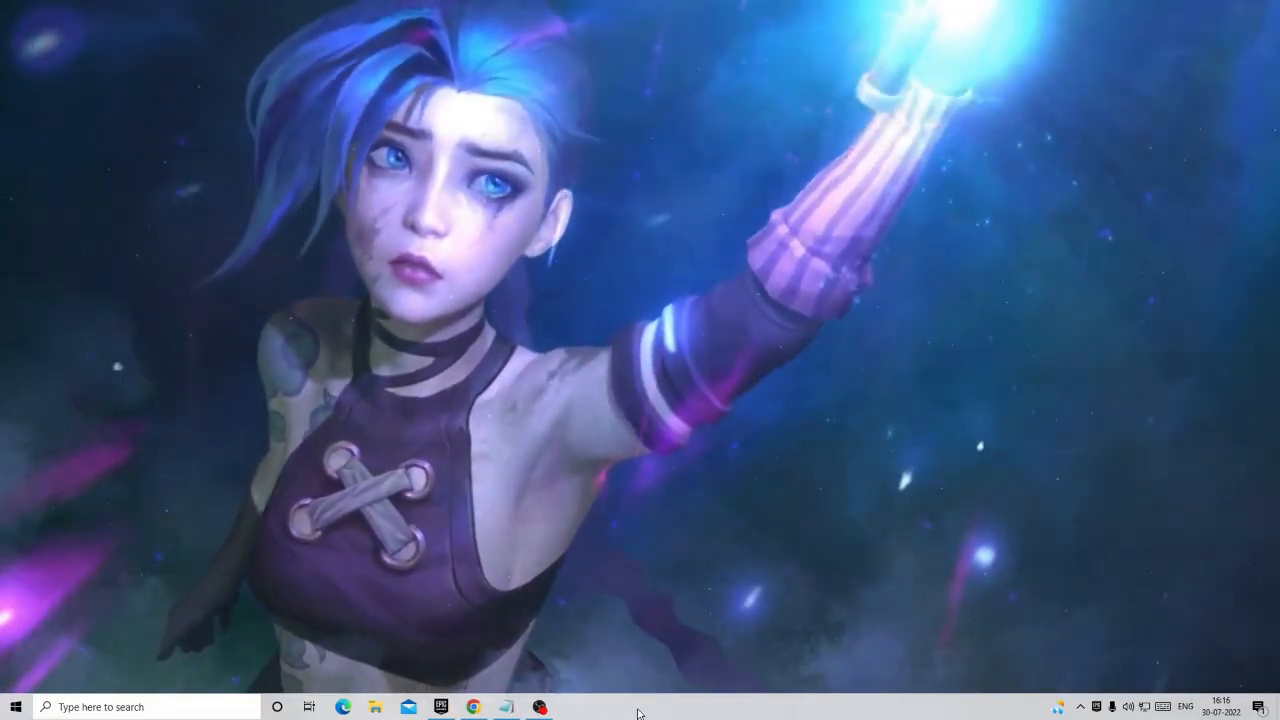
# - Launch Task Manager from the taskbar's right-click menu
pyautogui.rightClick(638, 710)
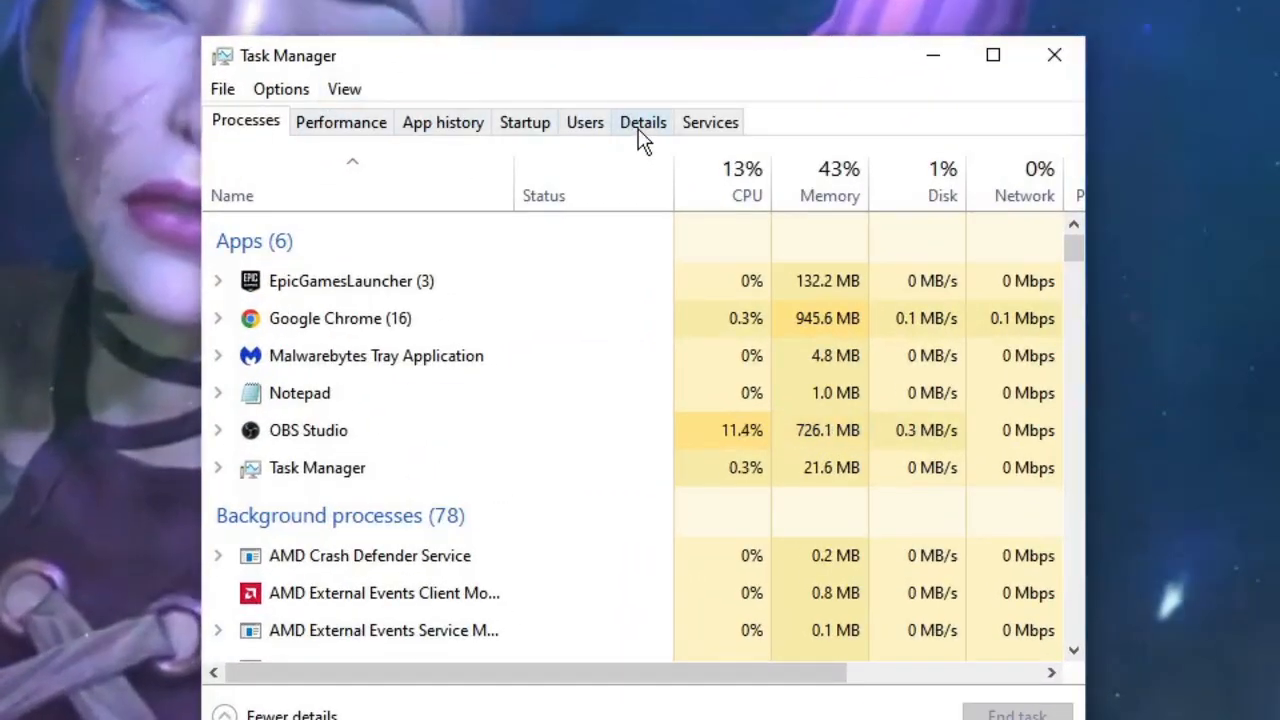
# - End the EpicGamesLauncher.exe process tree from the Details tab and confirm
pyautogui.click(642, 121)
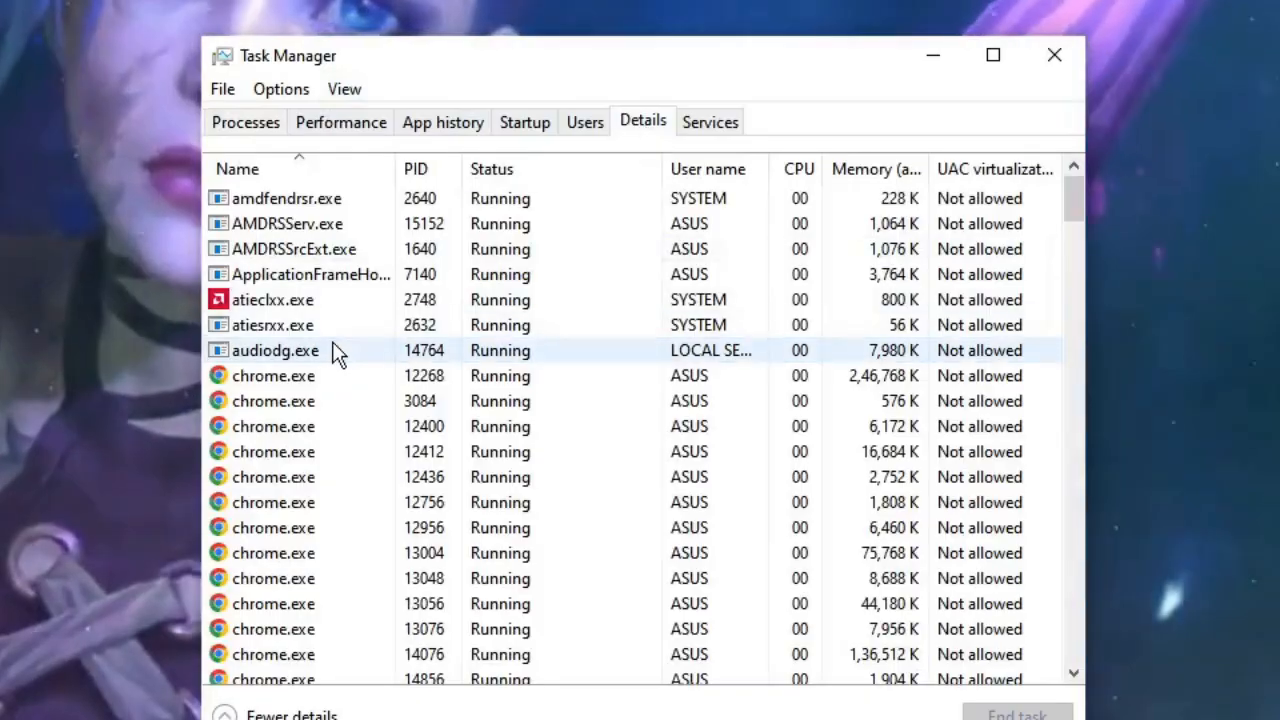
pyautogui.scroll(-3)
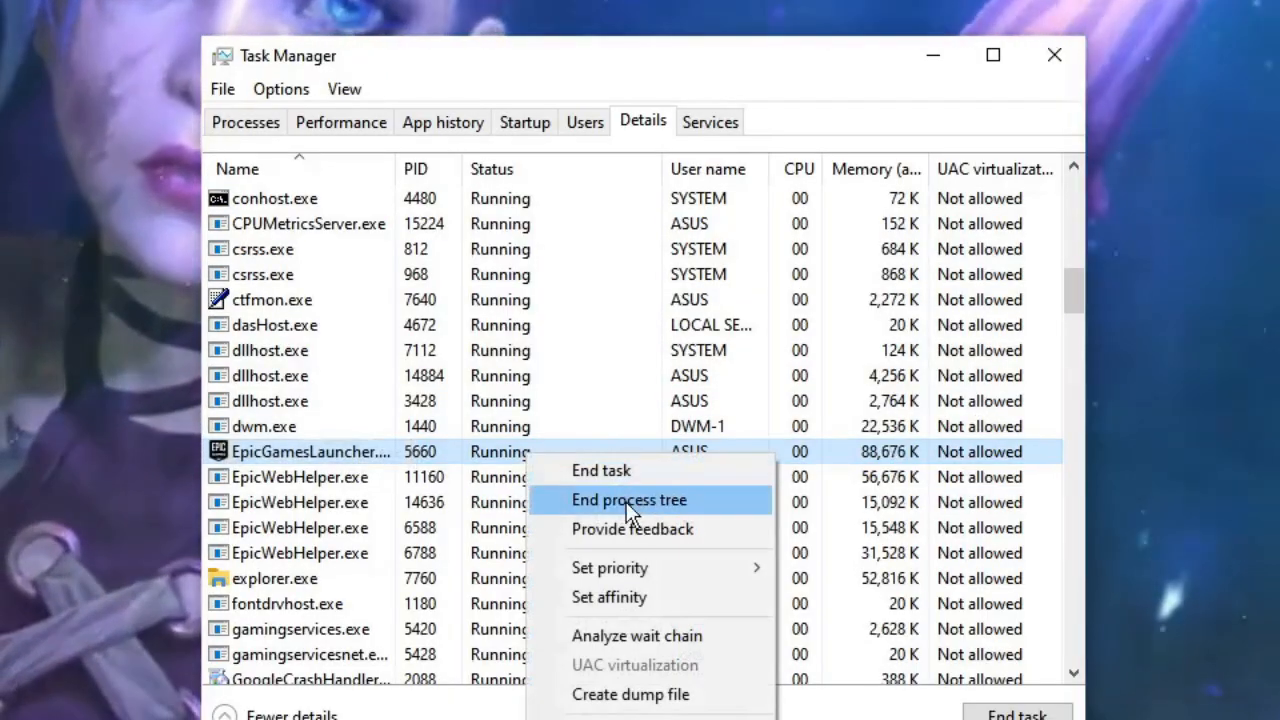
pyautogui.click(629, 500)
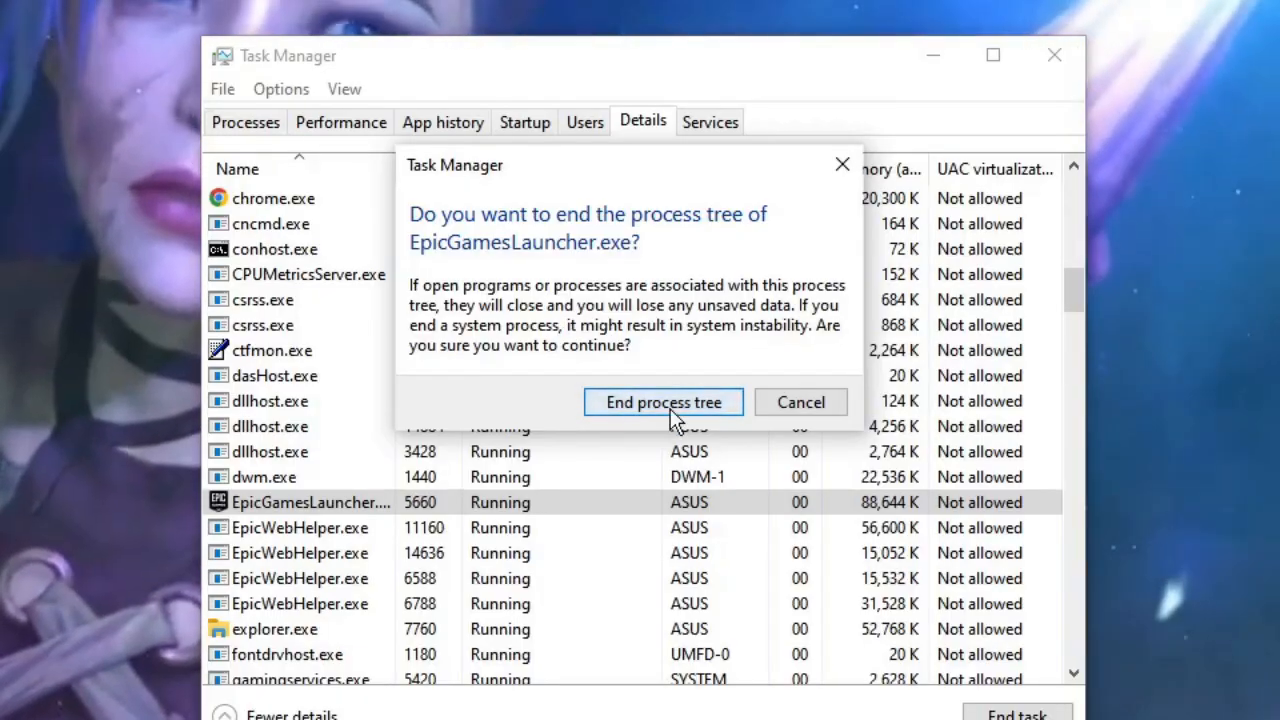
pyautogui.click(663, 401)
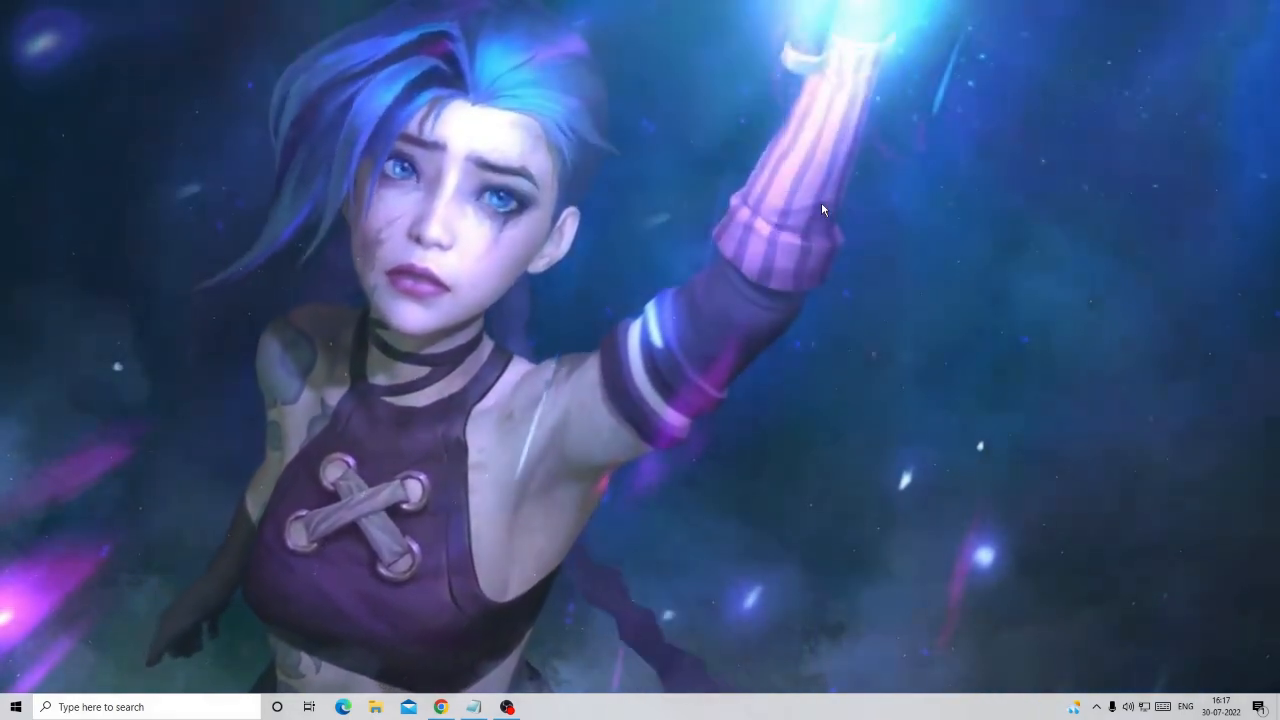
# - Run %localappdata% from the Run dialog to open AppData\Local in File Explorer
pyautogui.press('win+r')
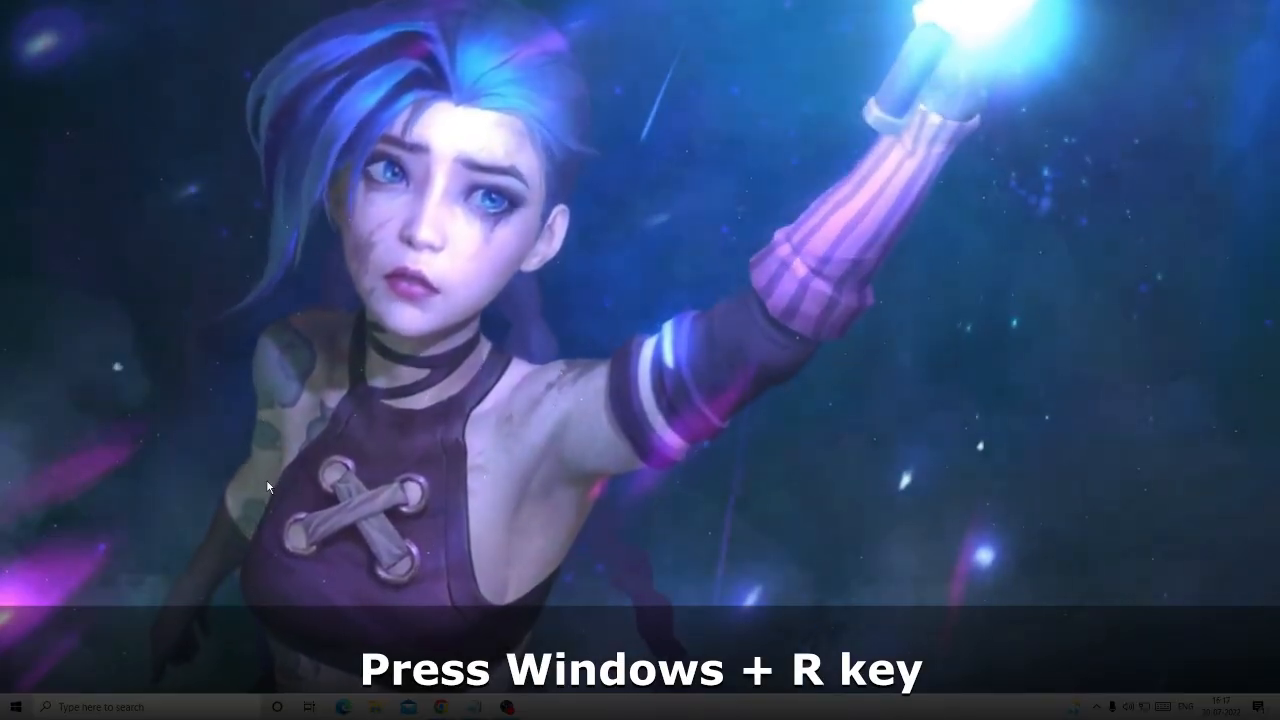
pyautogui.press('Win+r')
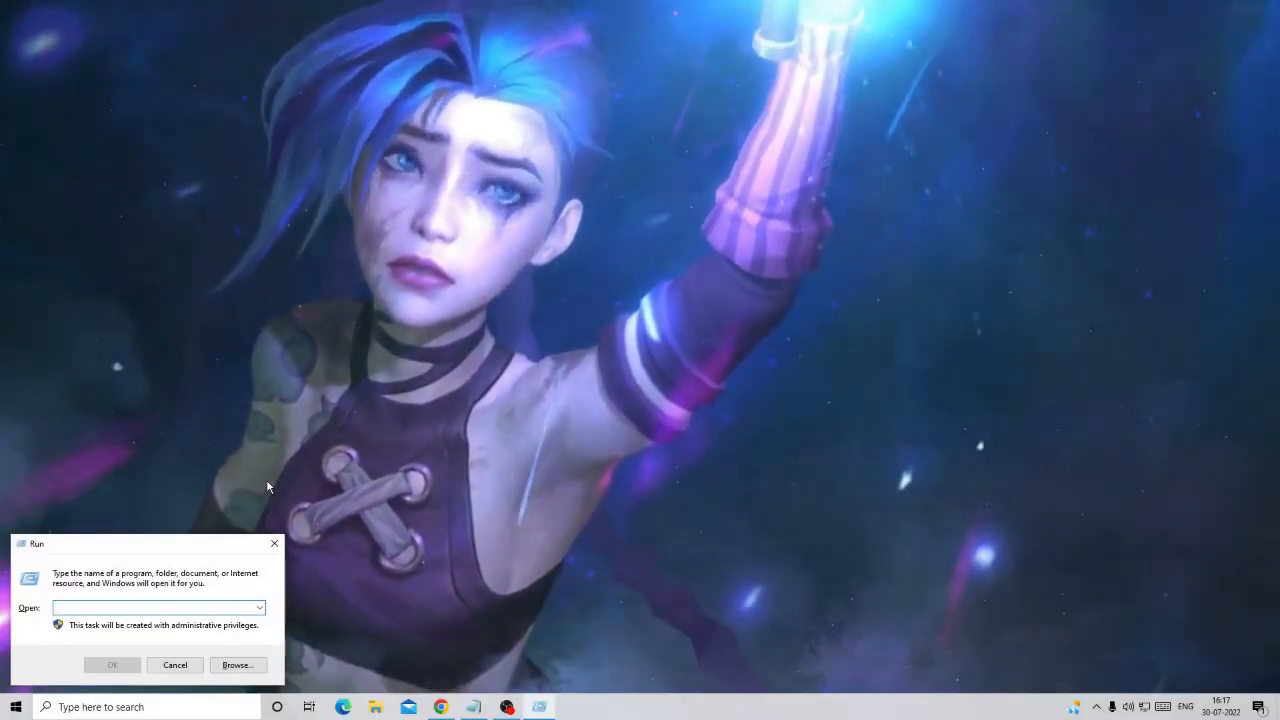
pyautogui.write('%localappdata%')
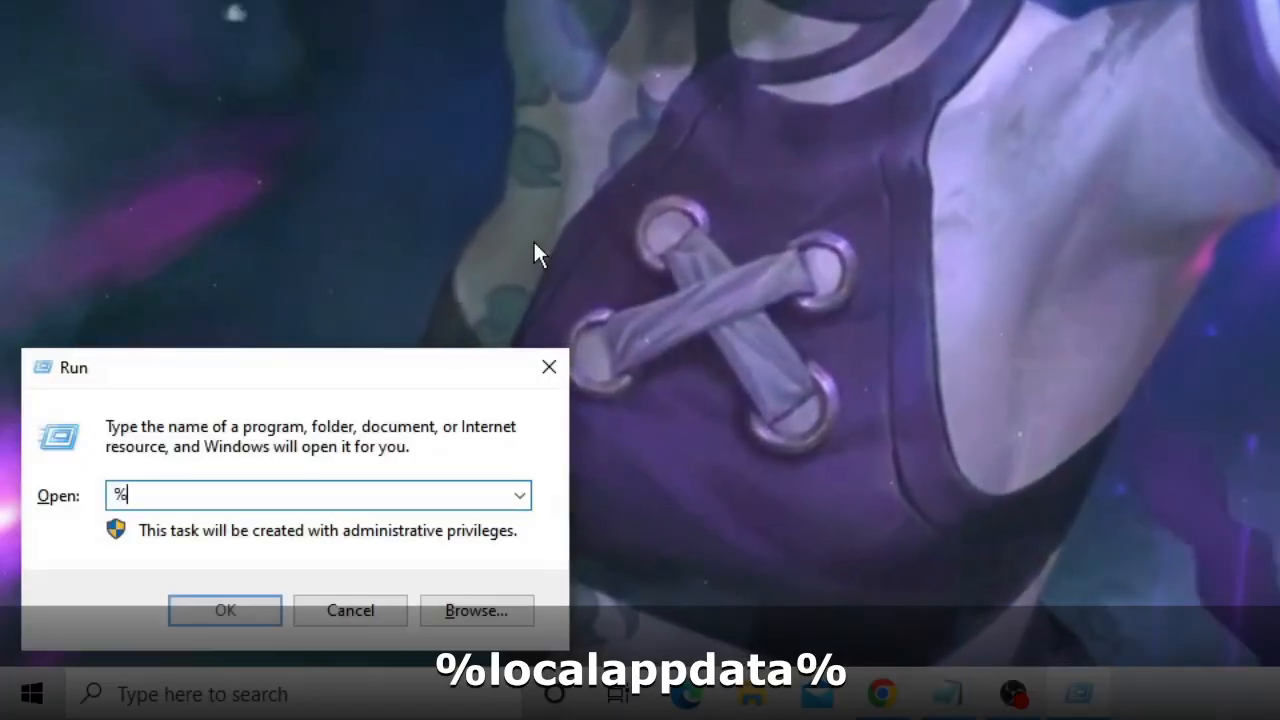
pyautogui.write('localappdata%')
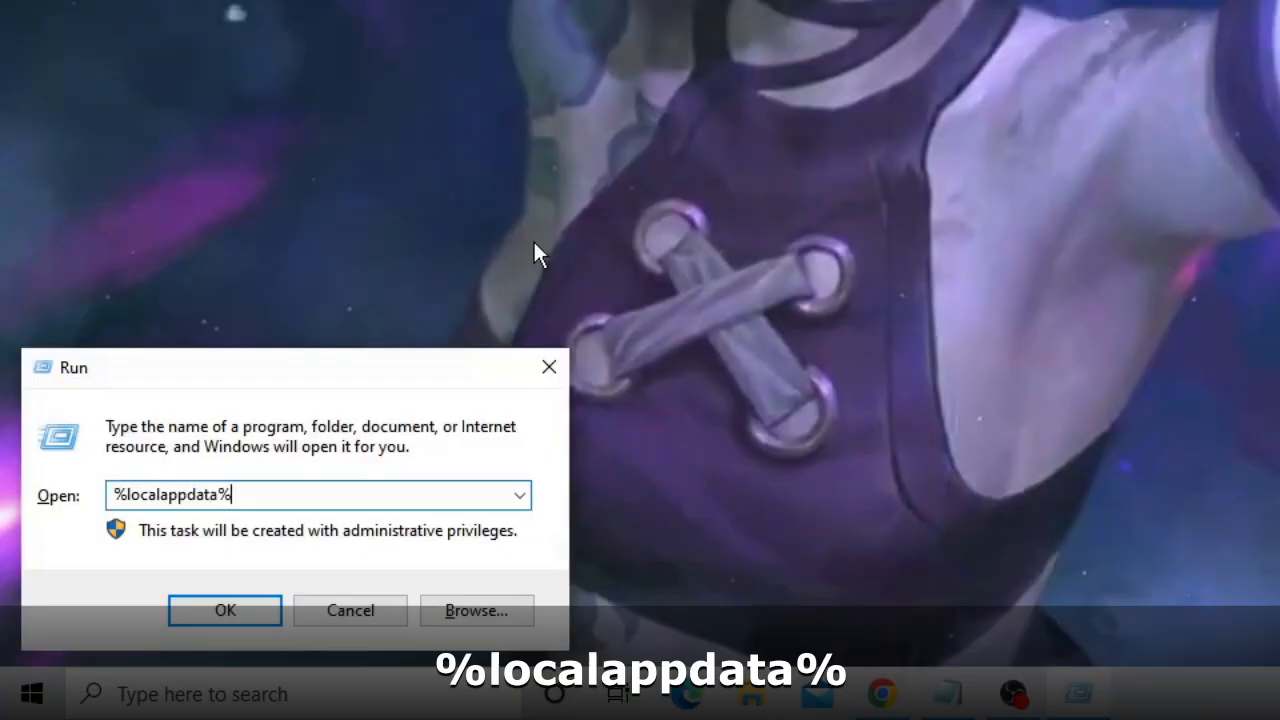
pyautogui.click(225, 610)
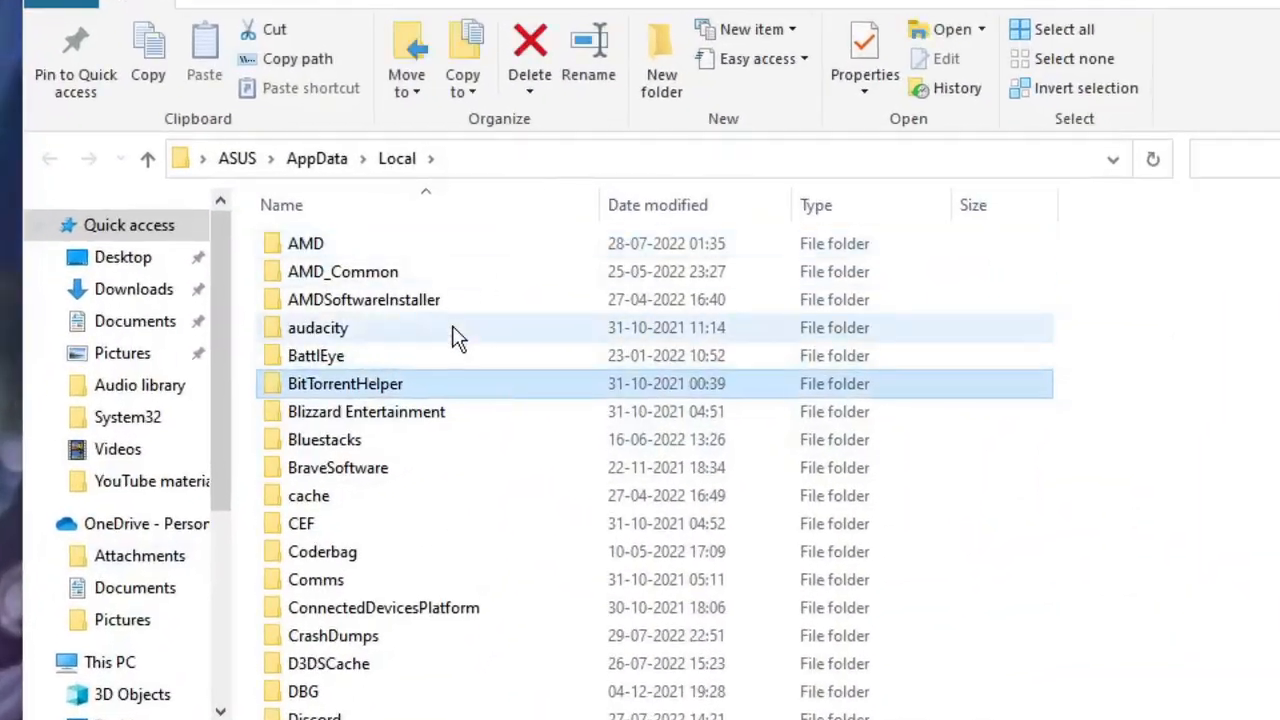
# - Select the EpicGamesLauncher folder in AppData\Local and bring up its delete menu
pyautogui.scroll(-3)
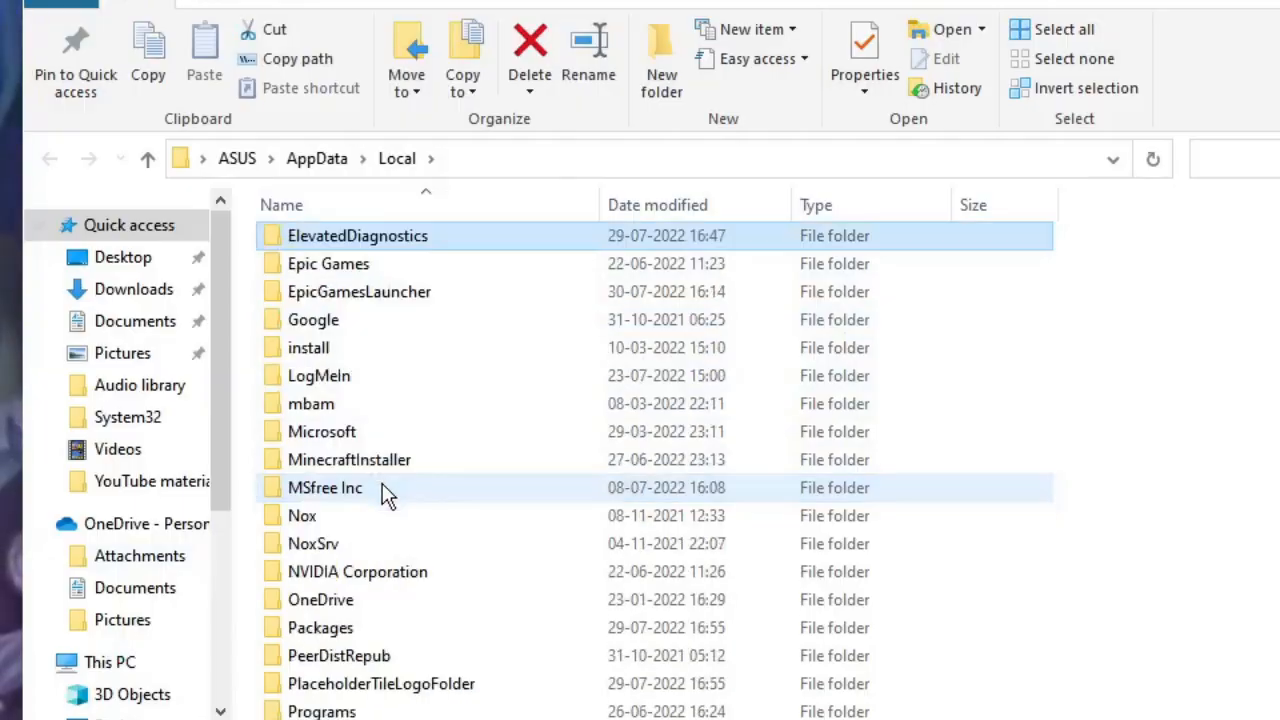
pyautogui.click(359, 291)
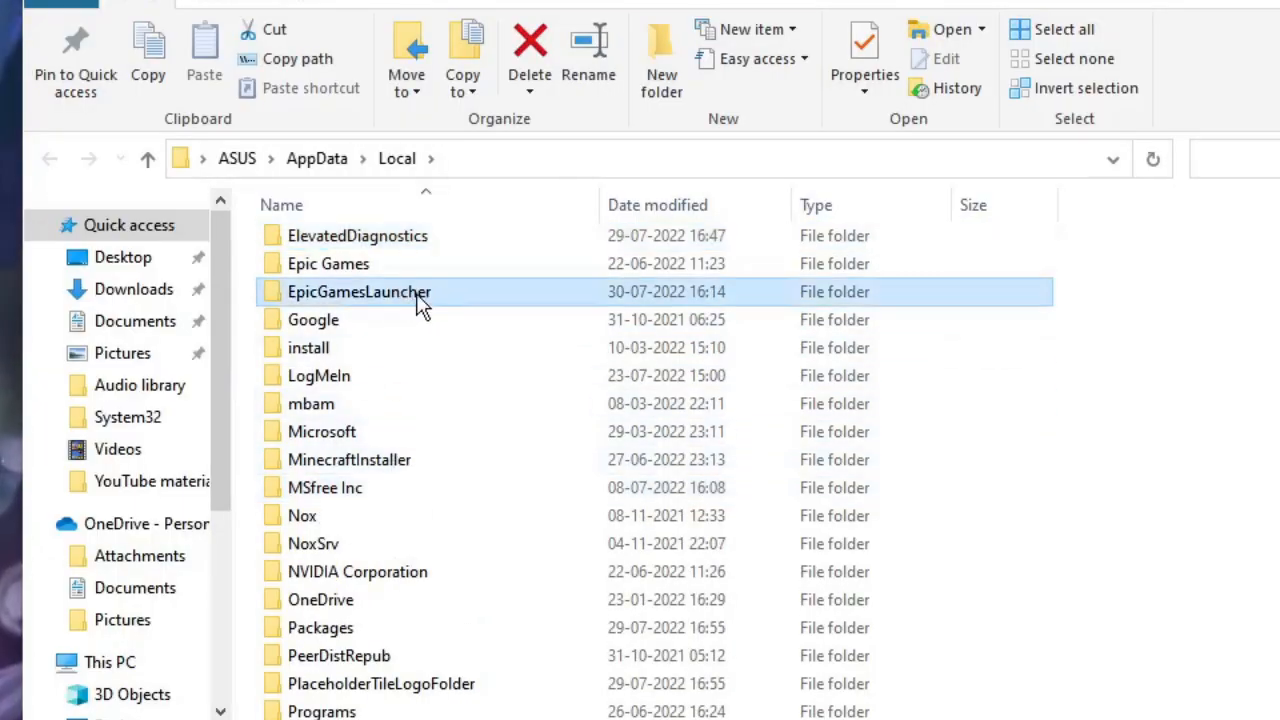
pyautogui.moveTo(400, 300)
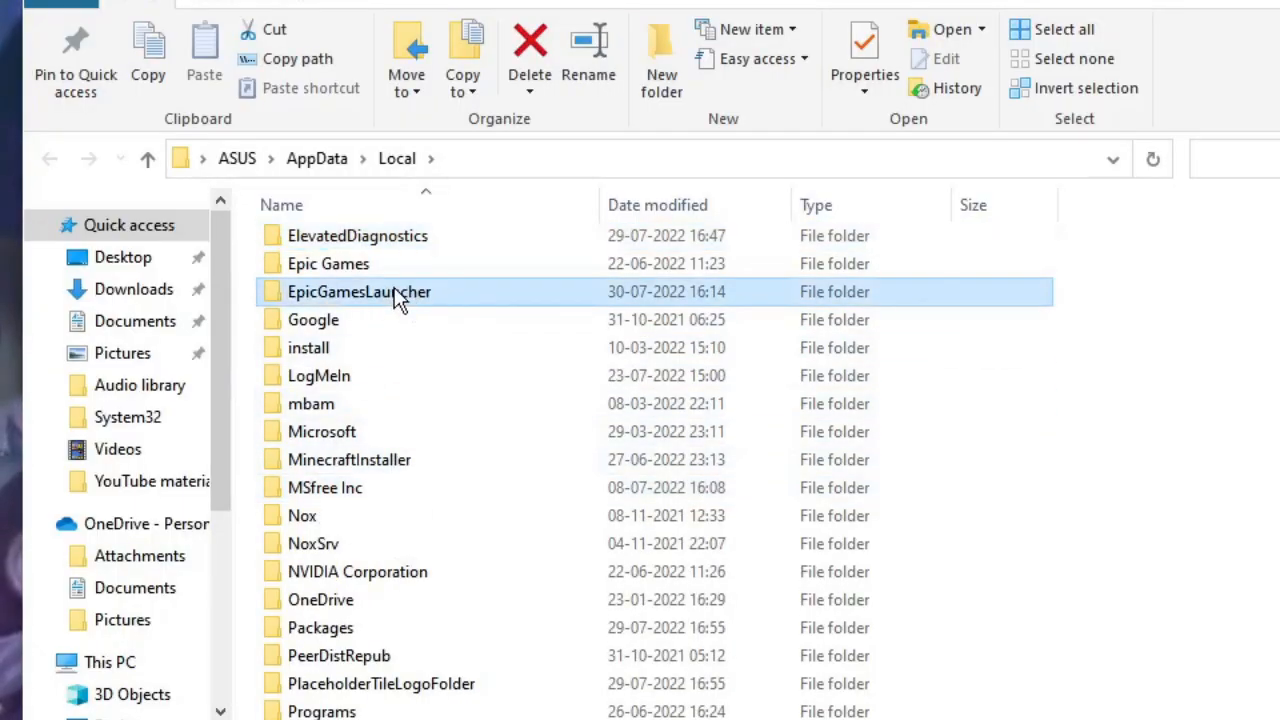
pyautogui.rightClick(358, 291)
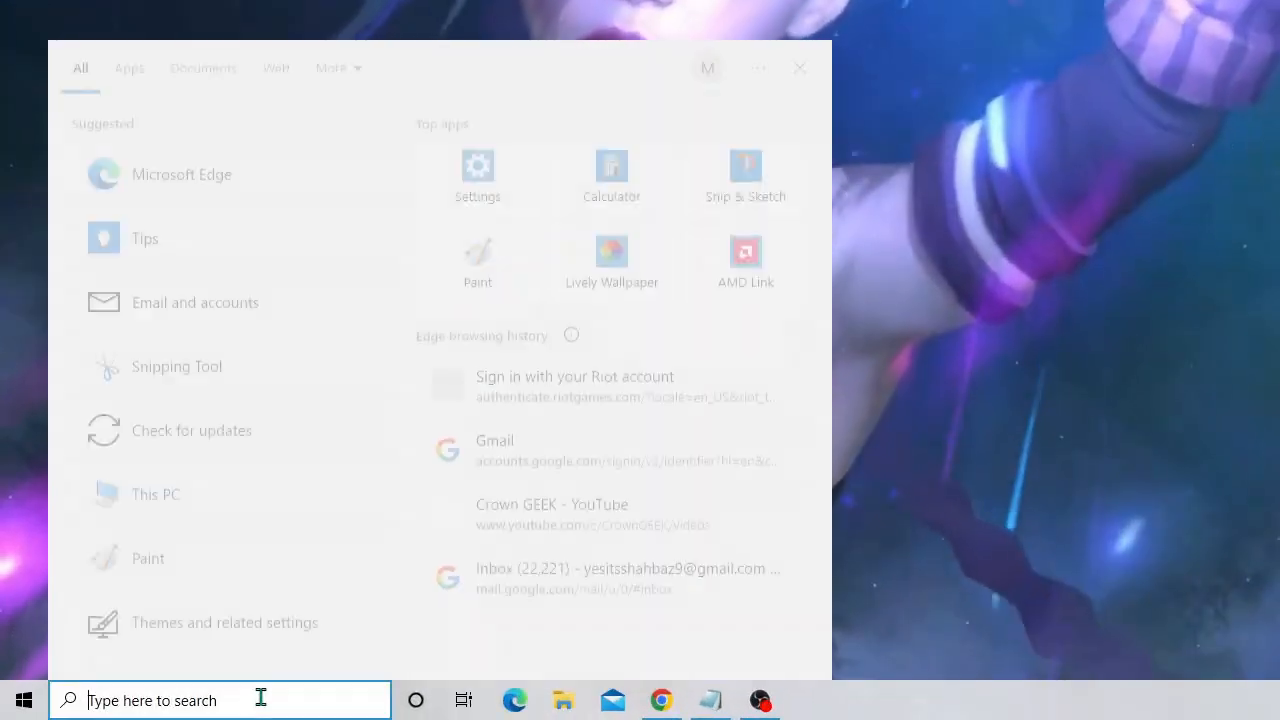
# - Search 'epic' and open Epic Games Launcher's file location
pyautogui.write('e')
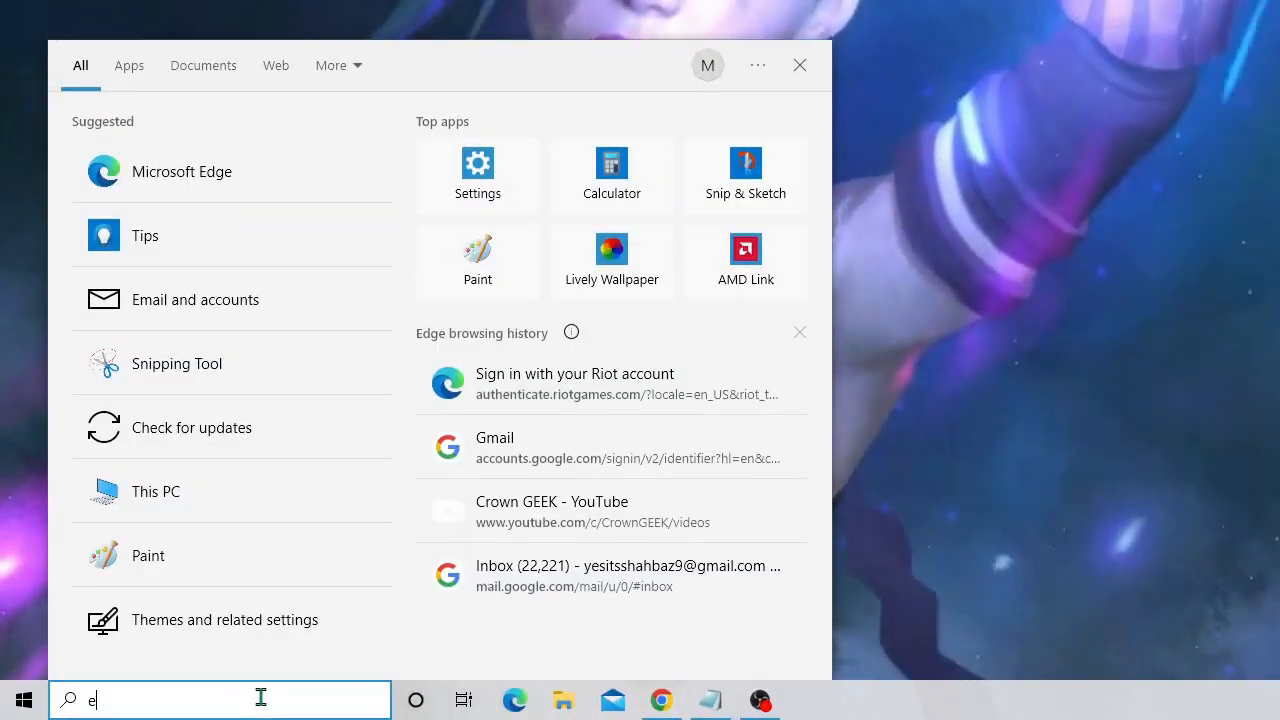
pyautogui.write('pic')
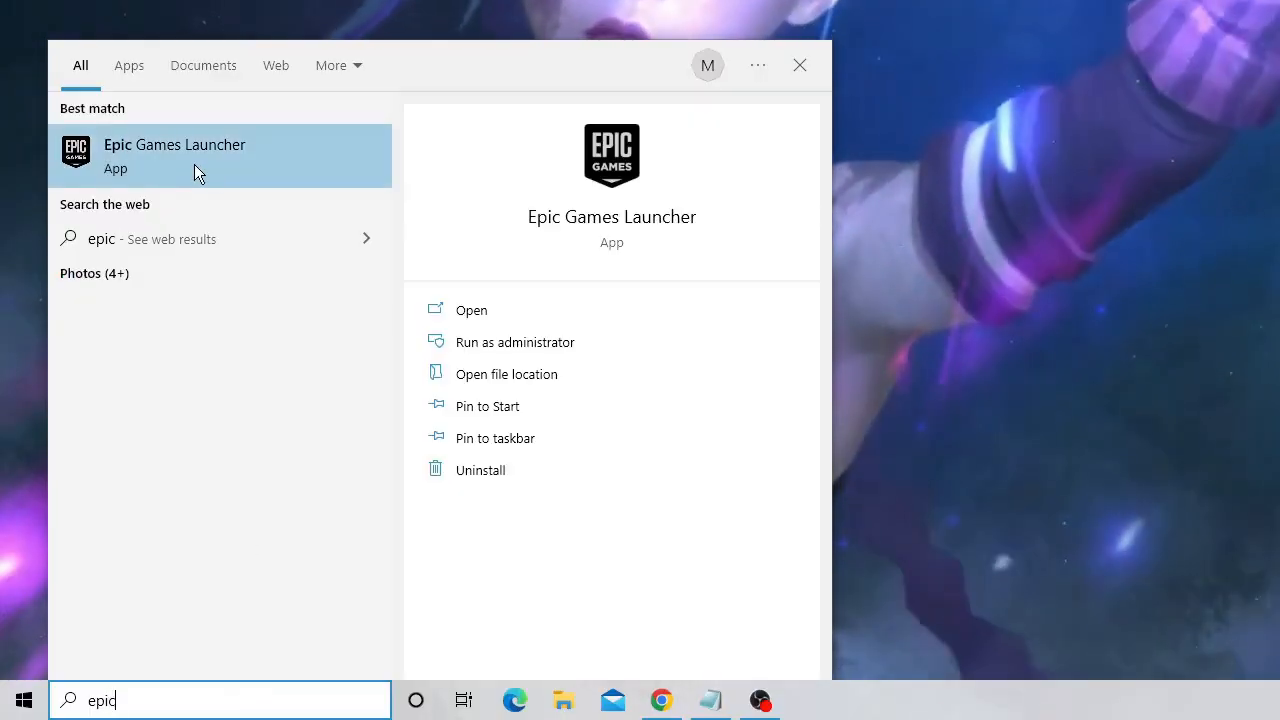
pyautogui.moveTo(530, 374)
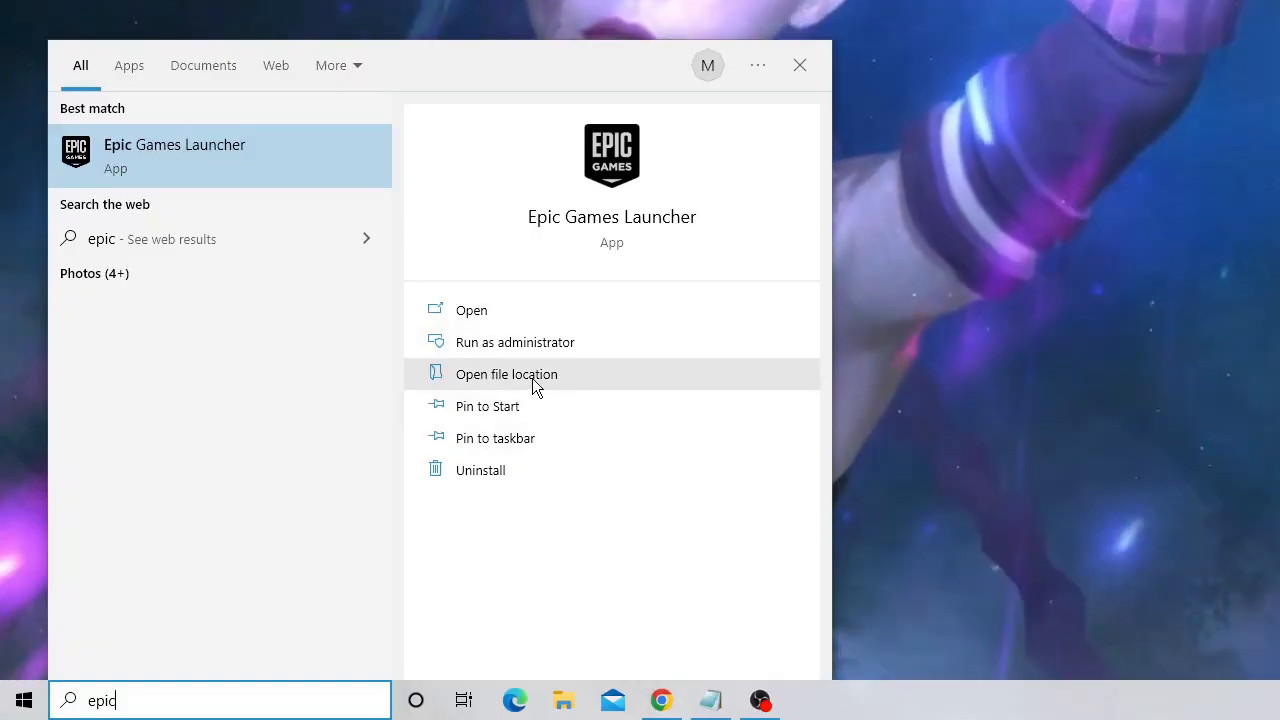
pyautogui.click(506, 373)
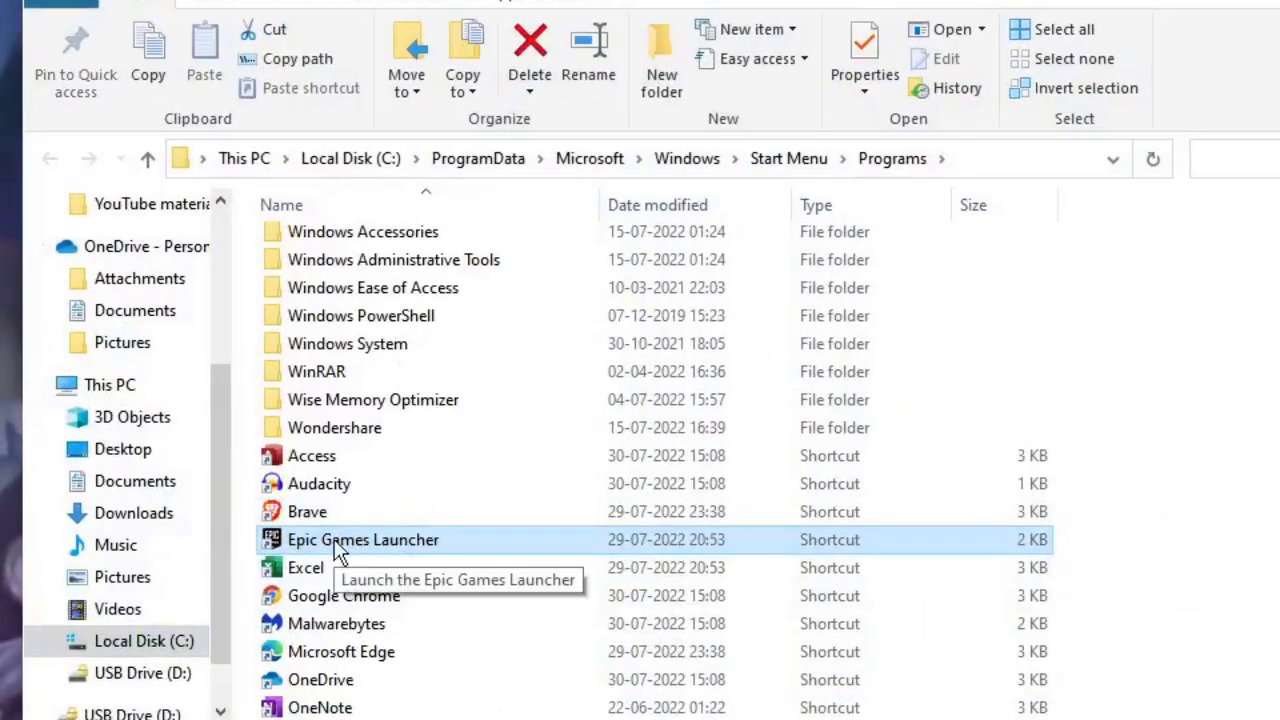
pyautogui.moveTo(453, 557)
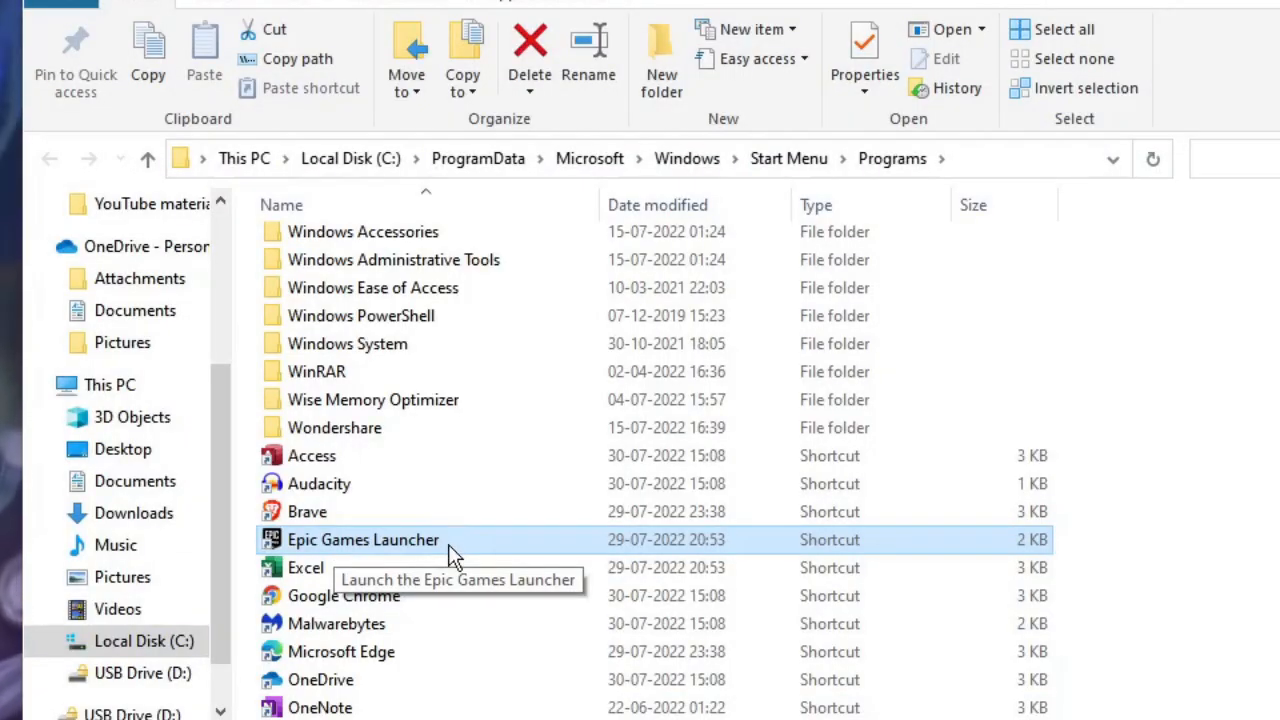
# - Open Properties for the Epic Games Launcher shortcut
pyautogui.rightClick(363, 539)
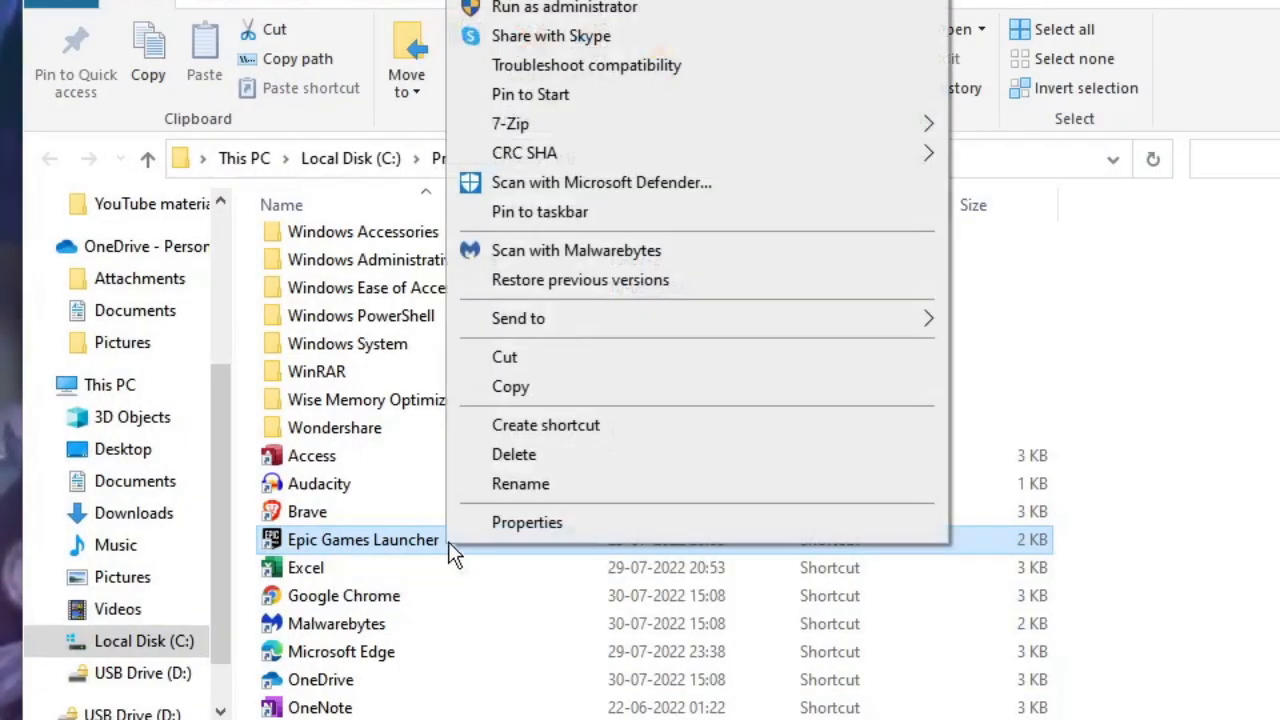
pyautogui.click(527, 522)
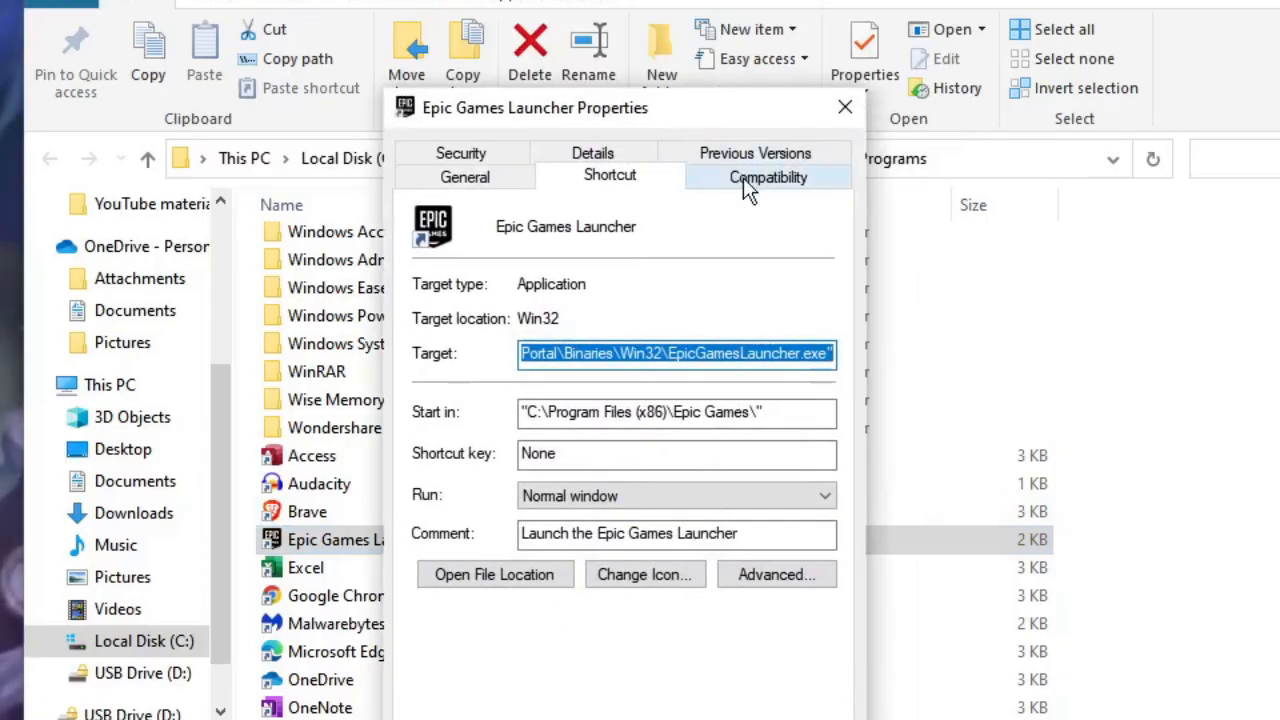
# - Uncheck and recheck Disable fullscreen optimizations on the Compatibility tab, then save with OK
pyautogui.click(768, 177)
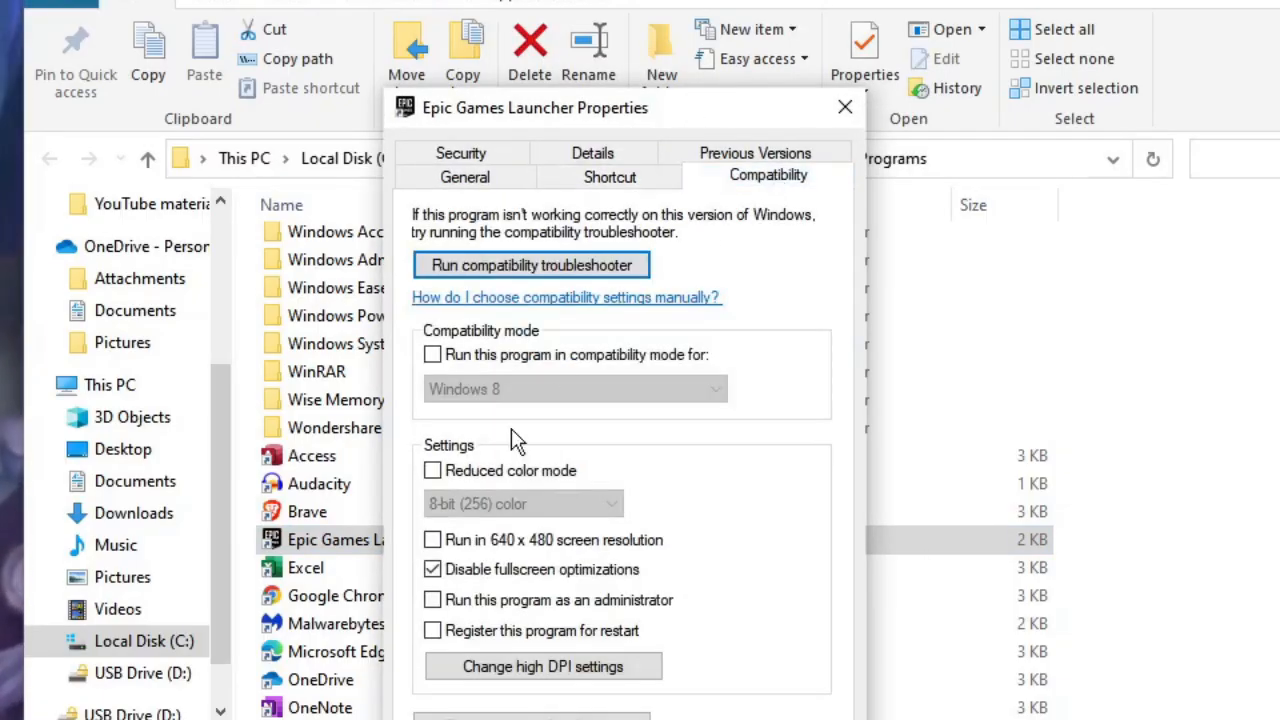
pyautogui.click(432, 569)
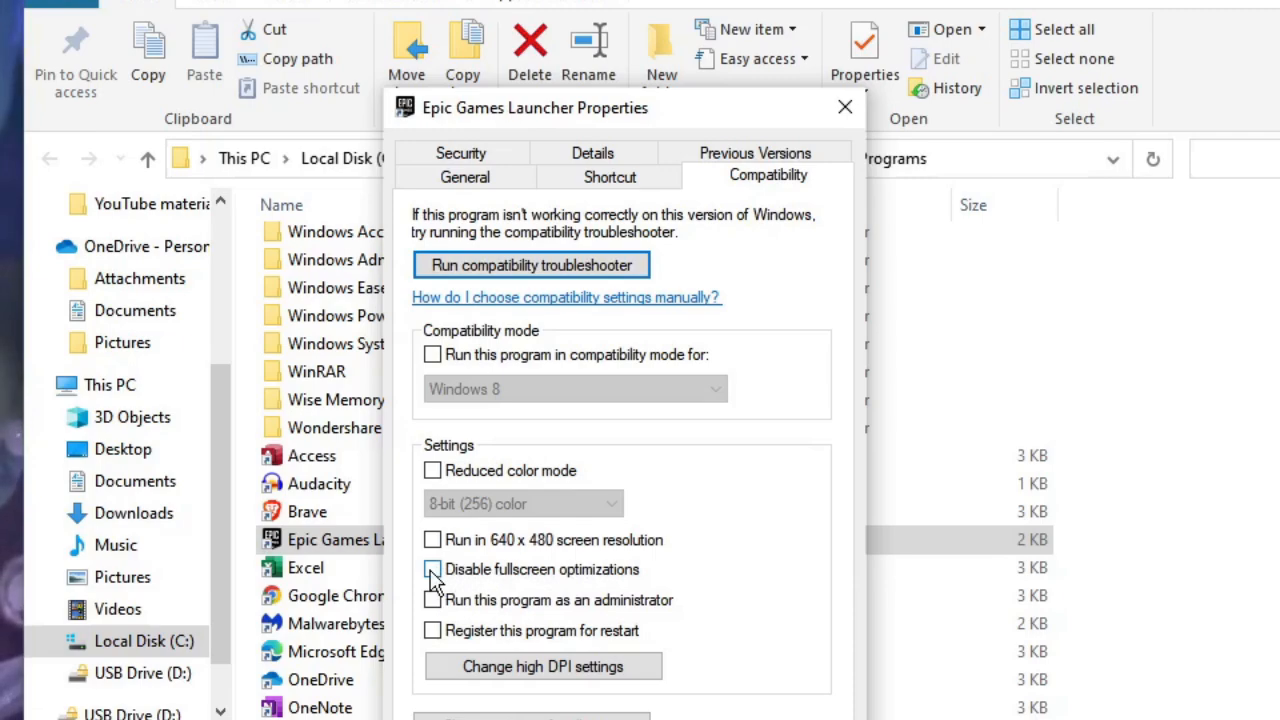
pyautogui.click(432, 569)
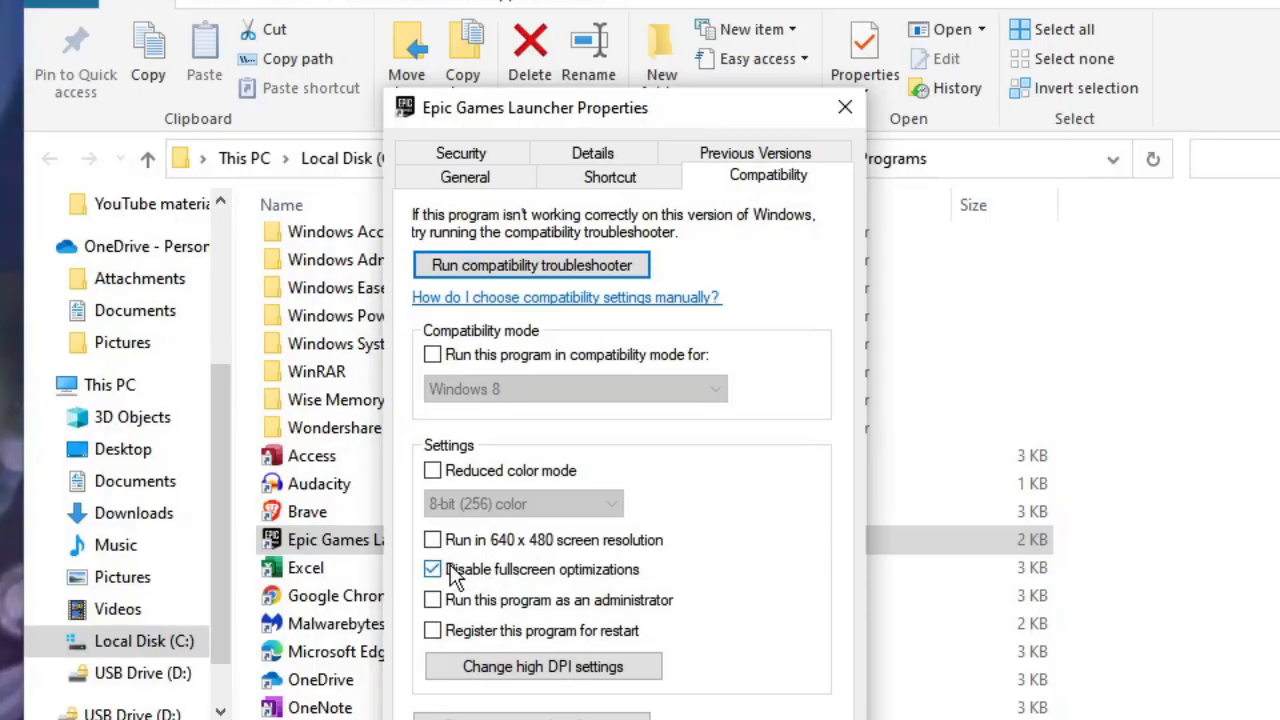
pyautogui.click(844, 107)
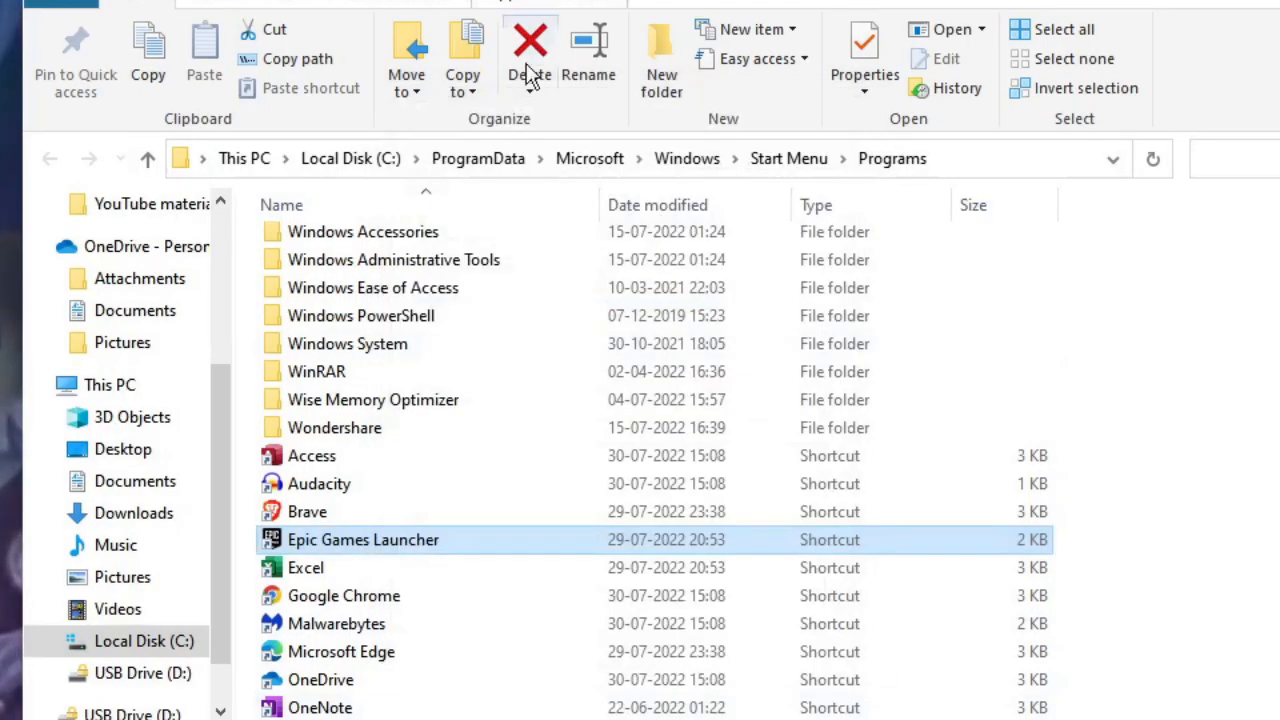